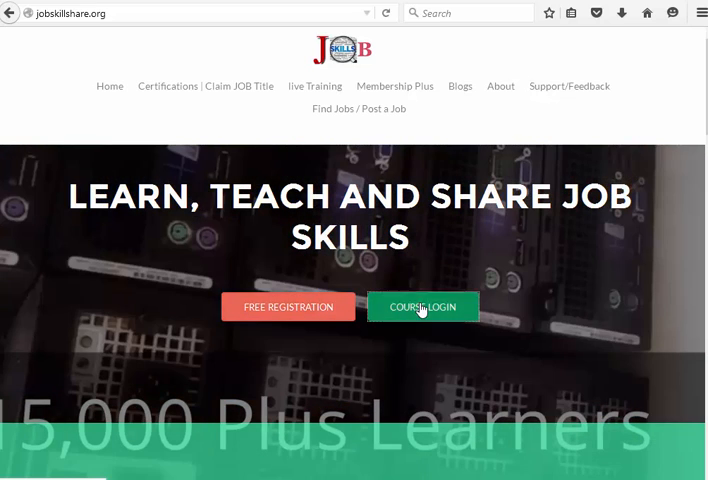
Log in, search the course catalog for 'office' and open the Office 365 Administrator course.
click(422, 306)
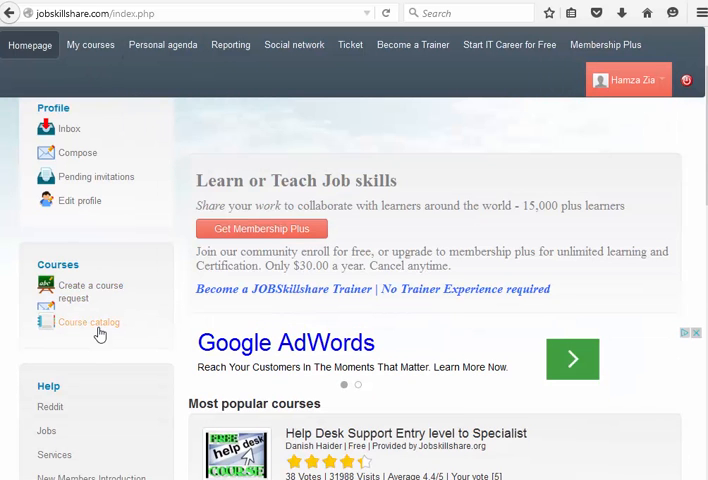
click(88, 320)
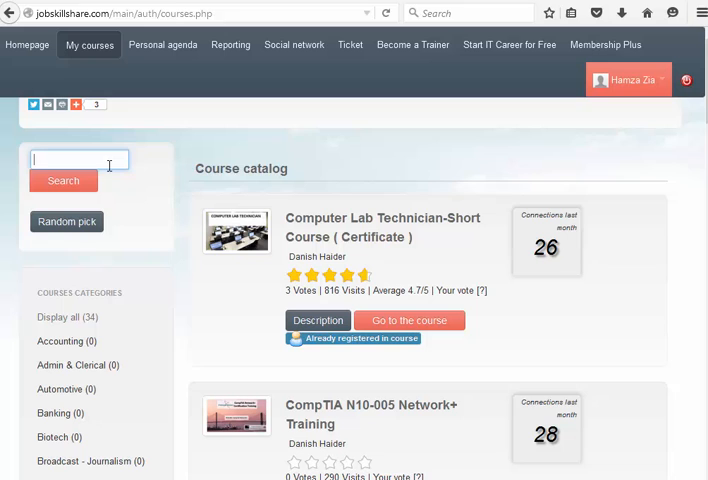
text(office 365)
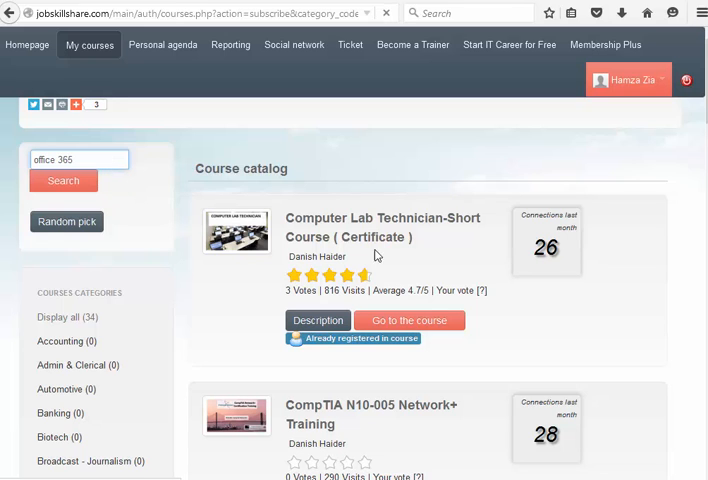
click(64, 180)
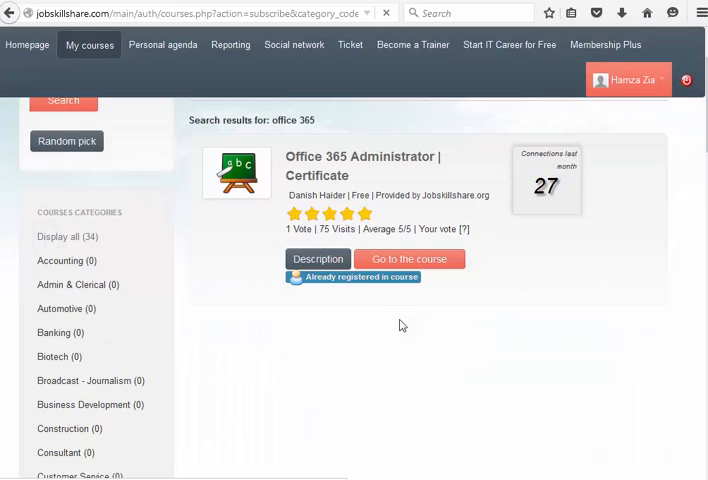
mouse_move(396, 364)
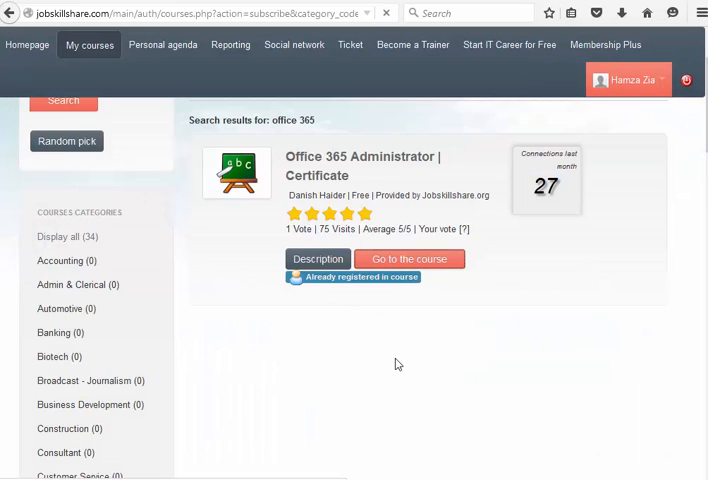
click(408, 258)
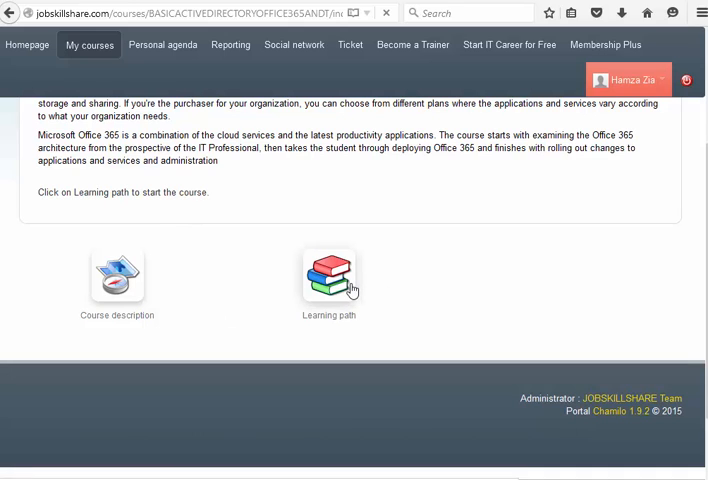
Open the course's Office 365 Administration learning path with its sections and lessons.
click(328, 272)
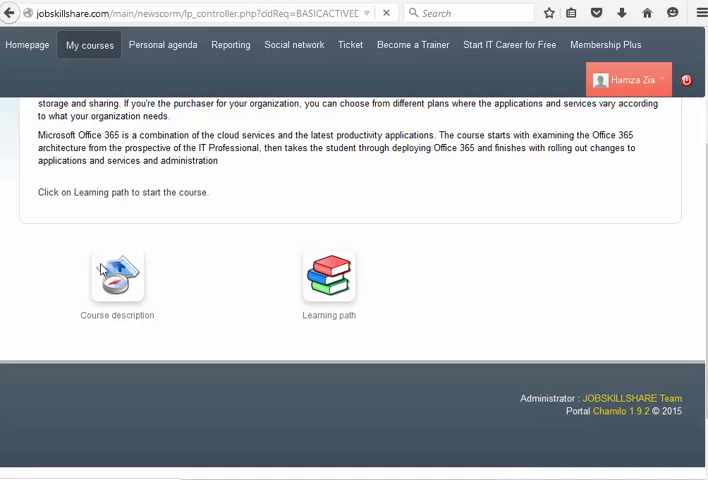
click(328, 276)
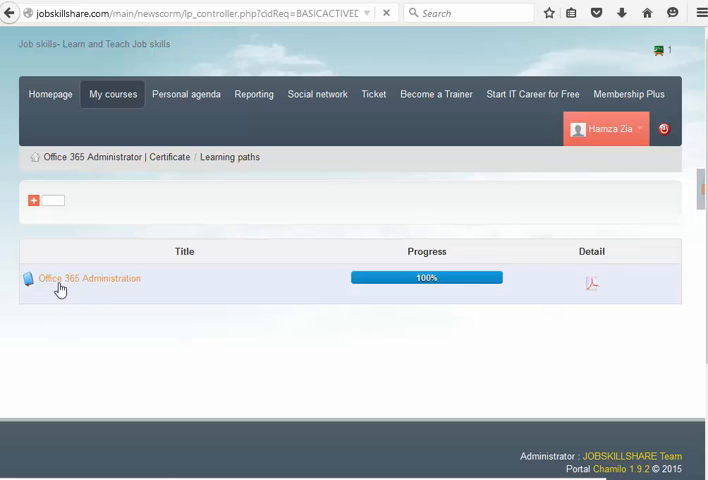
click(88, 278)
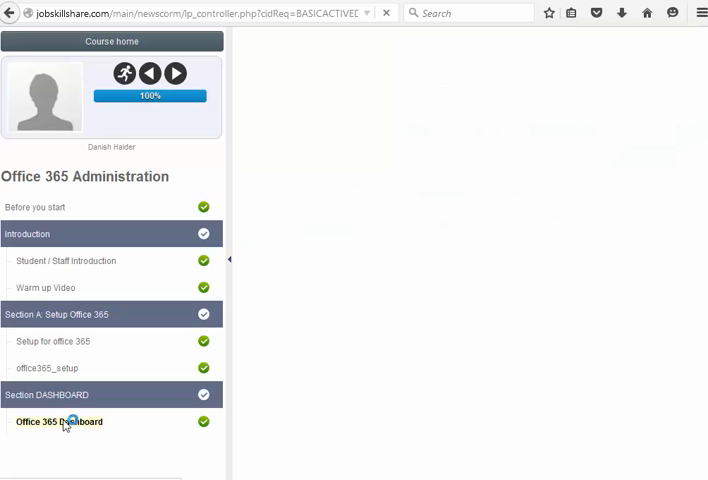
Open the Office 365 Dashboard lesson leading to the admin center's Active Users page.
click(58, 420)
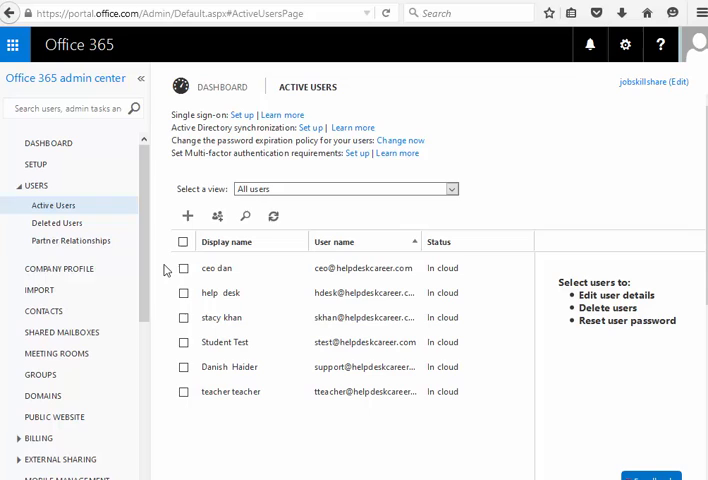
mouse_move(348, 58)
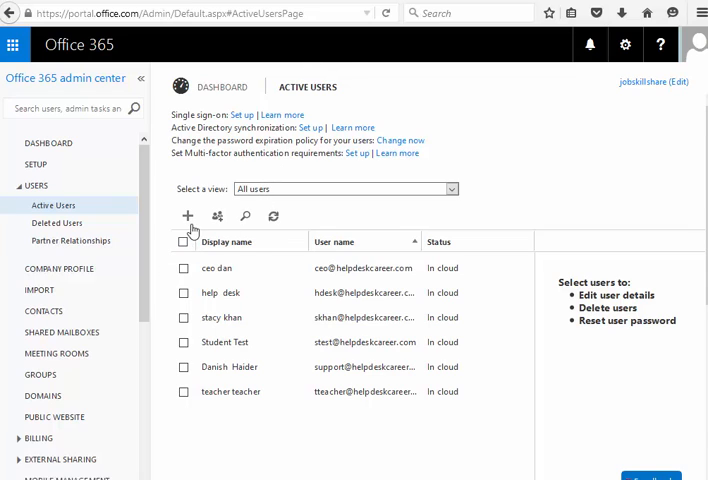
click(186, 216)
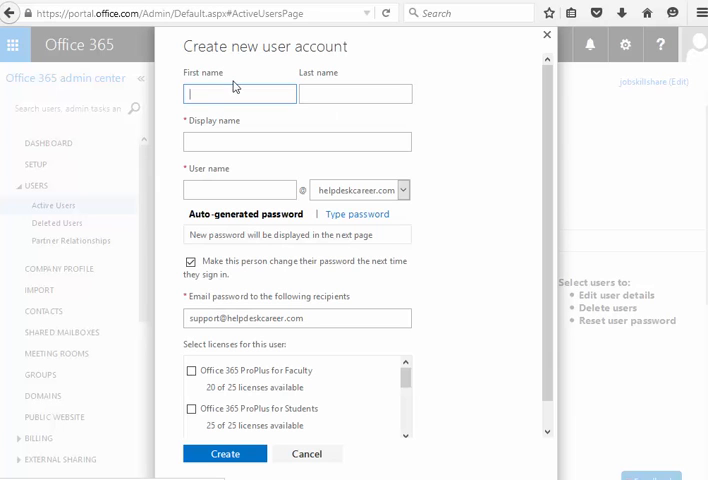
text(stacy)
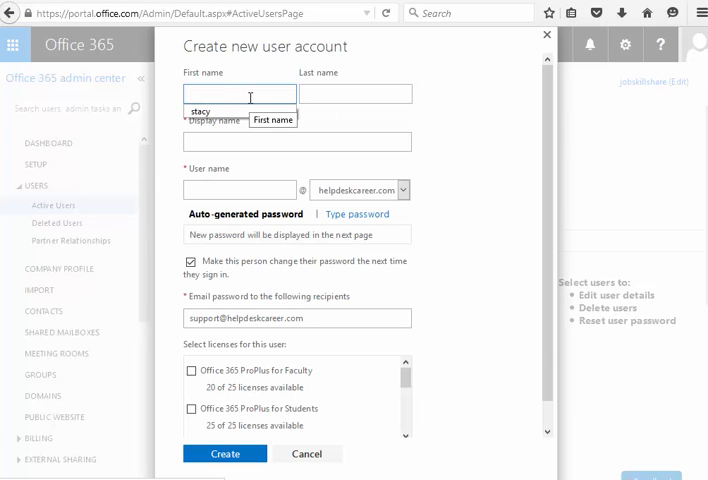
text(khan)
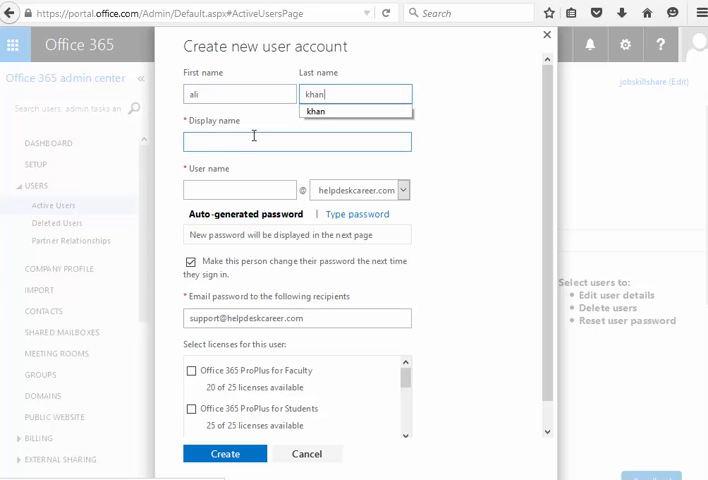
text(ali khan)
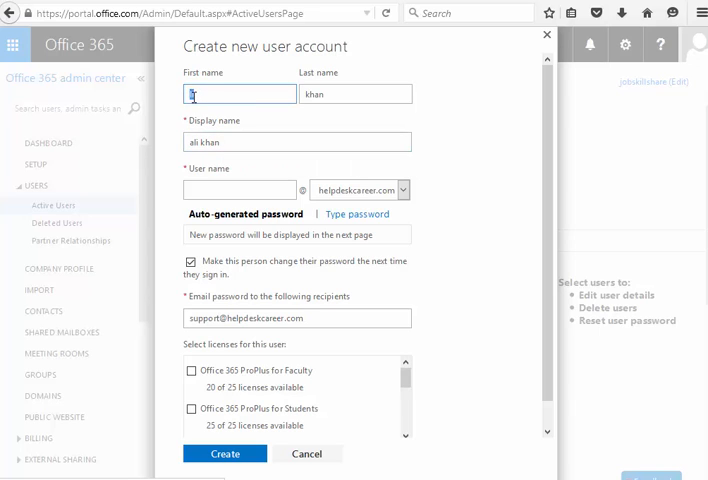
text(Ali)
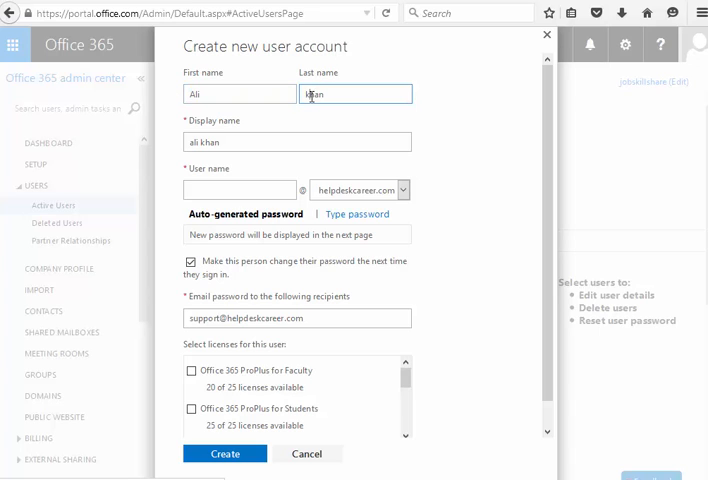
click(296, 140)
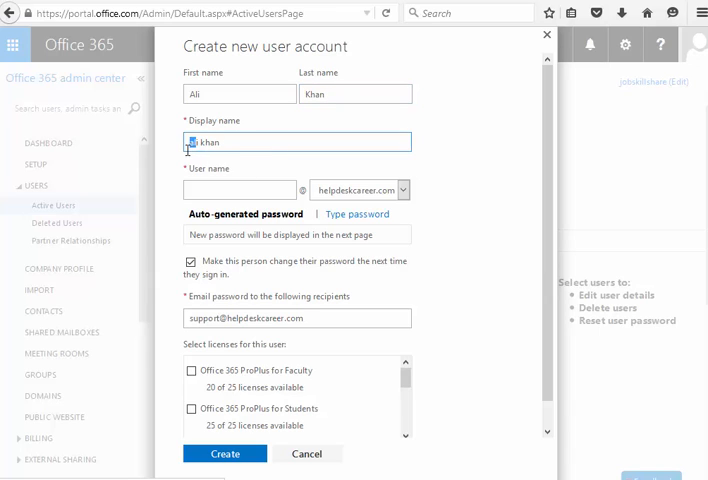
text(Ali)
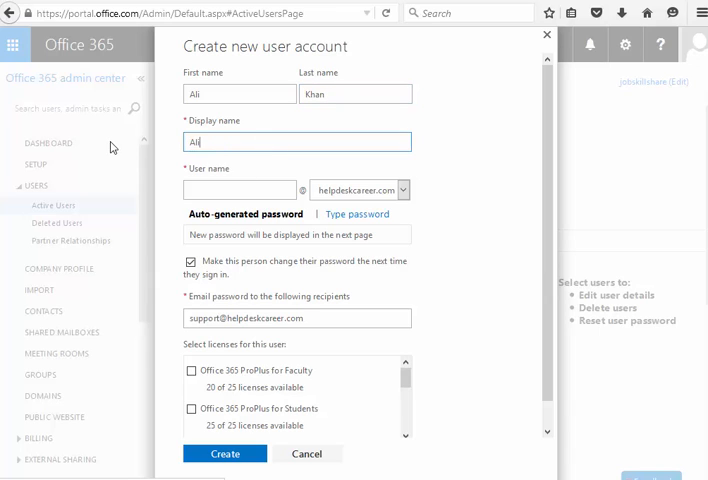
click(240, 190)
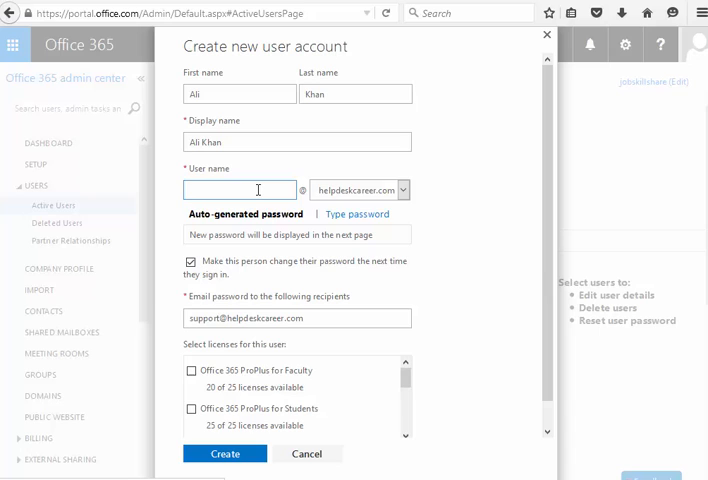
text(a)
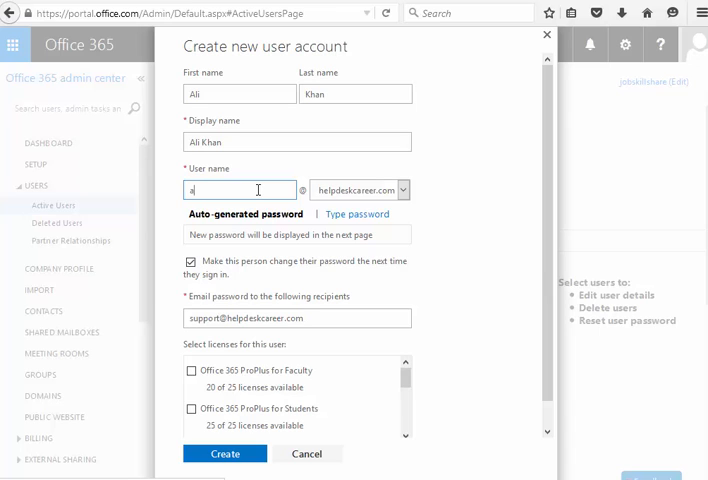
text(khan)
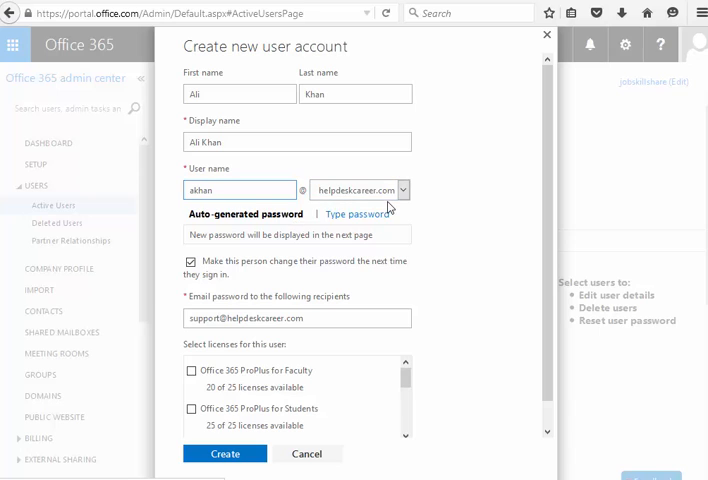
mouse_move(204, 224)
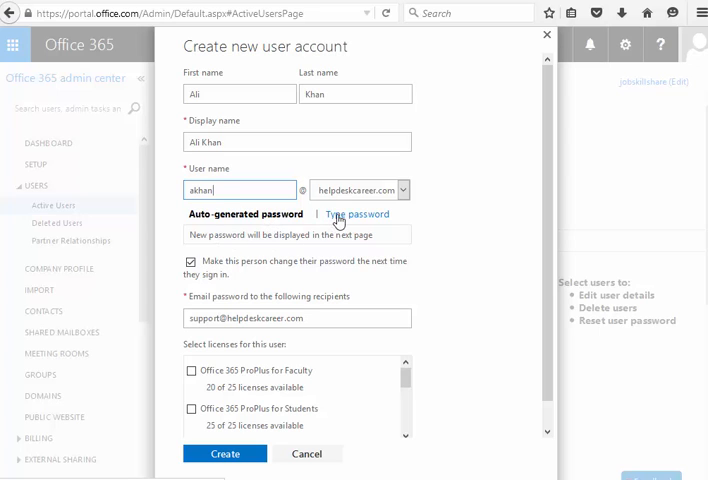
mouse_move(336, 222)
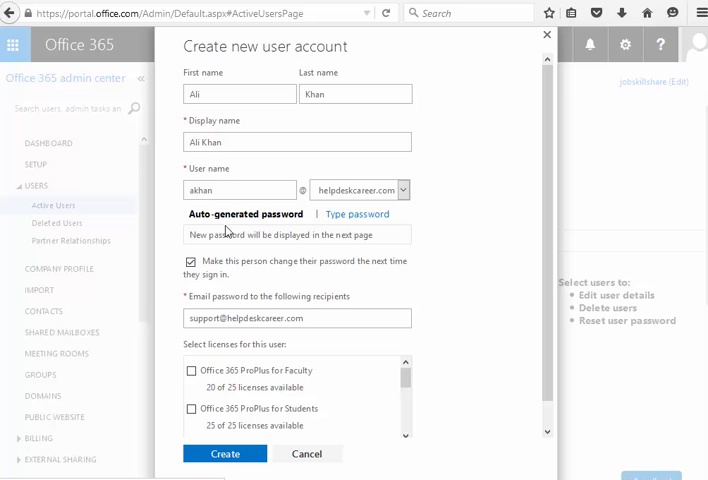
mouse_move(366, 240)
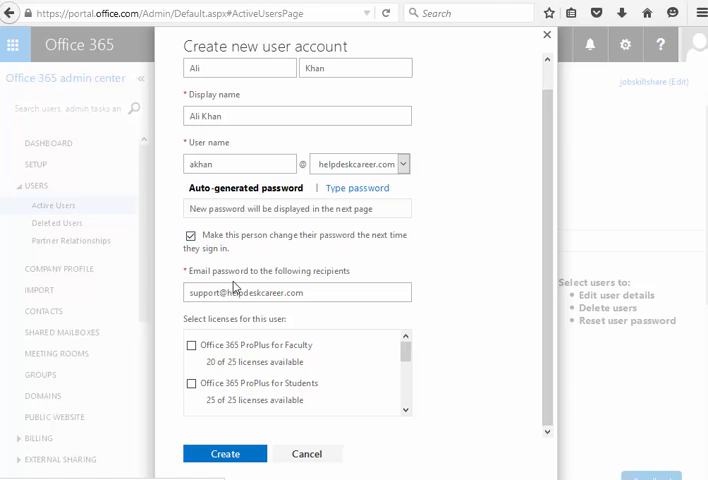
click(296, 292)
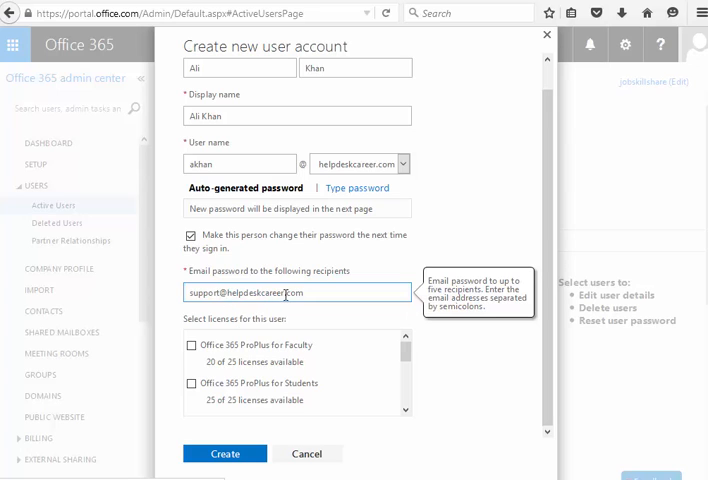
click(296, 292)
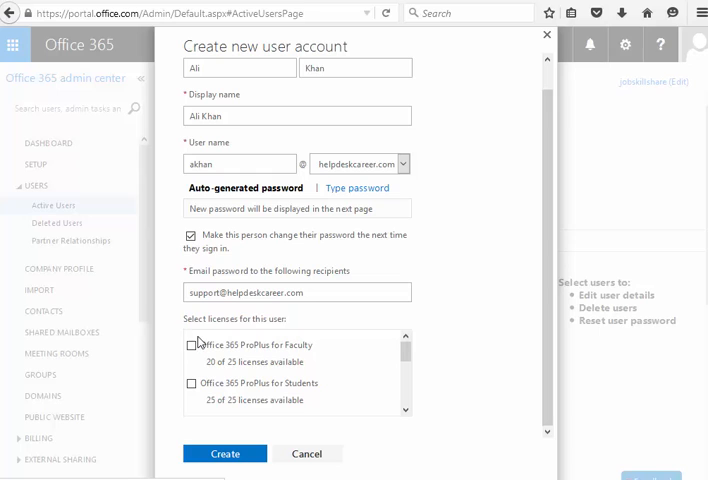
mouse_move(240, 356)
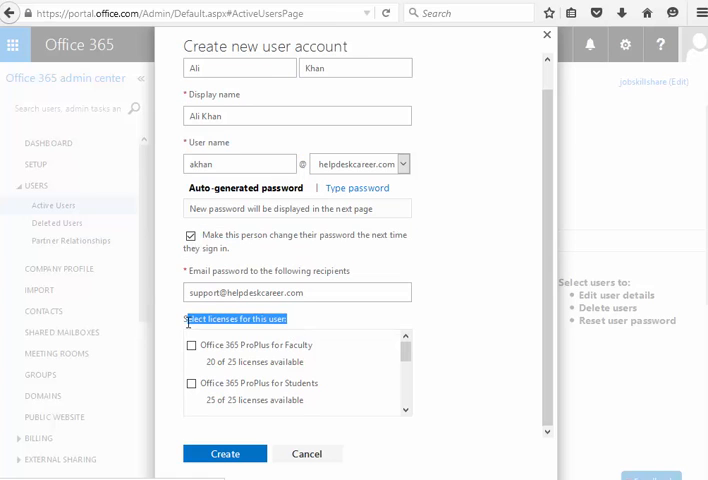
Tick the Office 365 ProPlus for Faculty license in the license list.
scroll(down, 3)
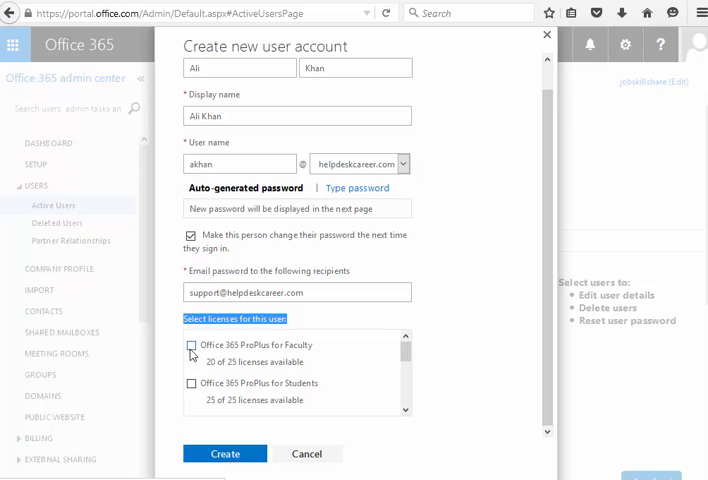
mouse_move(192, 344)
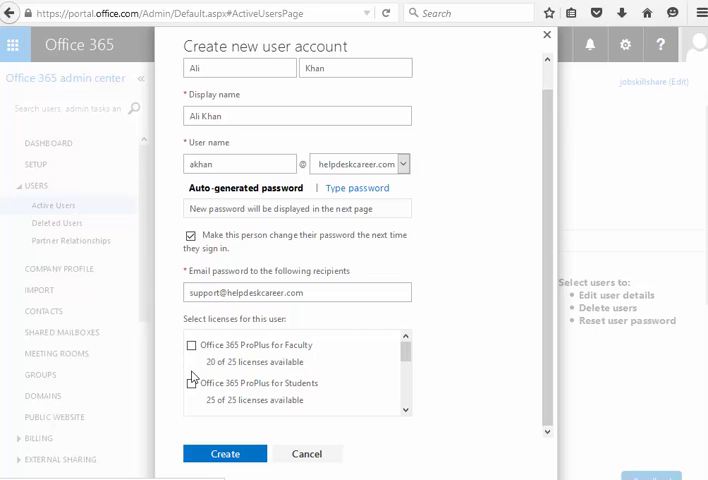
click(192, 344)
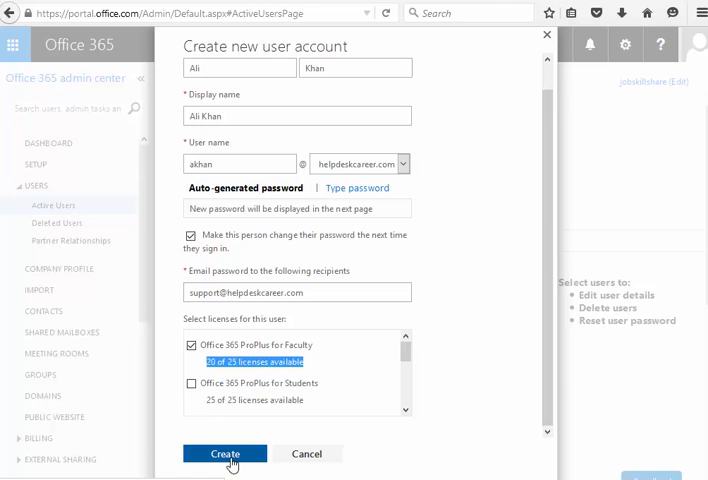
Create the account, copy the generated password and close the confirmation.
click(224, 452)
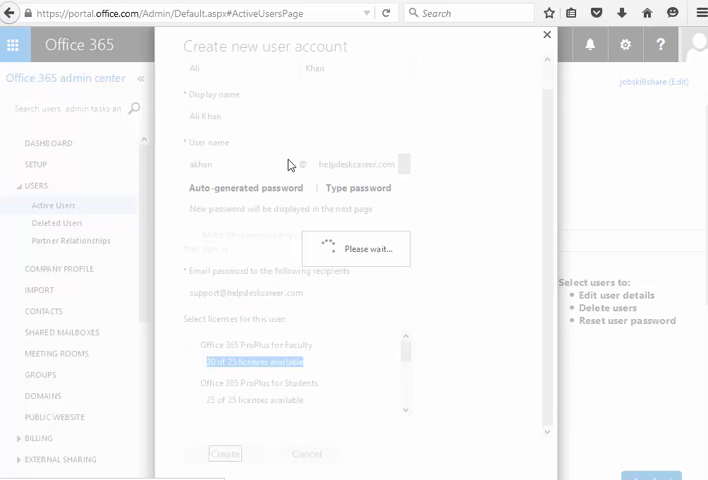
click(224, 452)
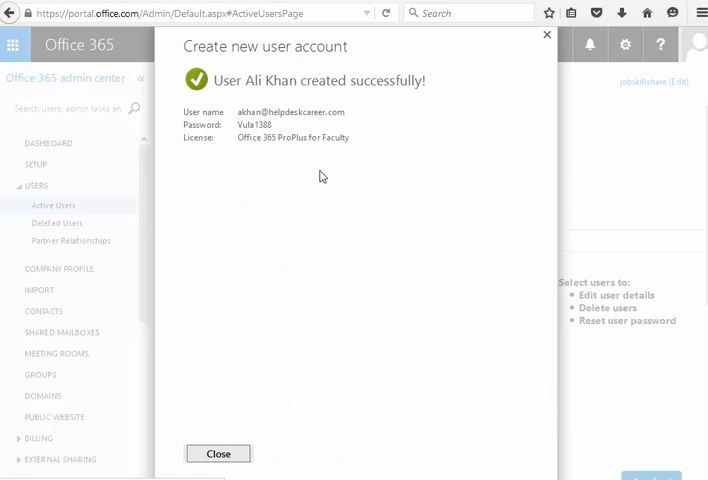
double_click(254, 124)
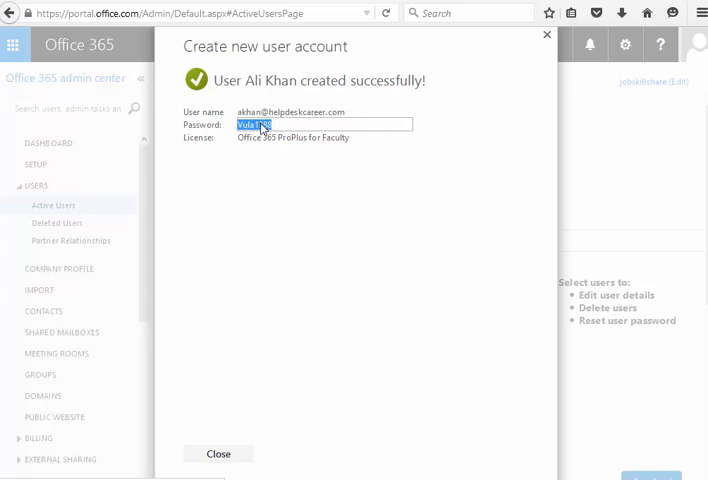
mouse_move(264, 164)
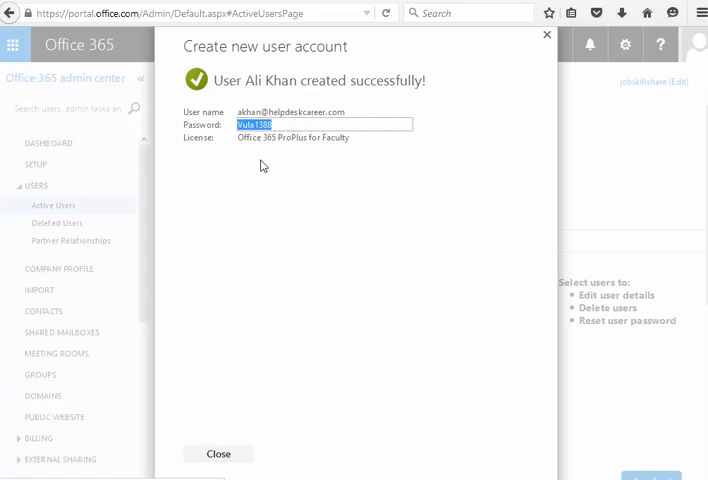
mouse_move(276, 228)
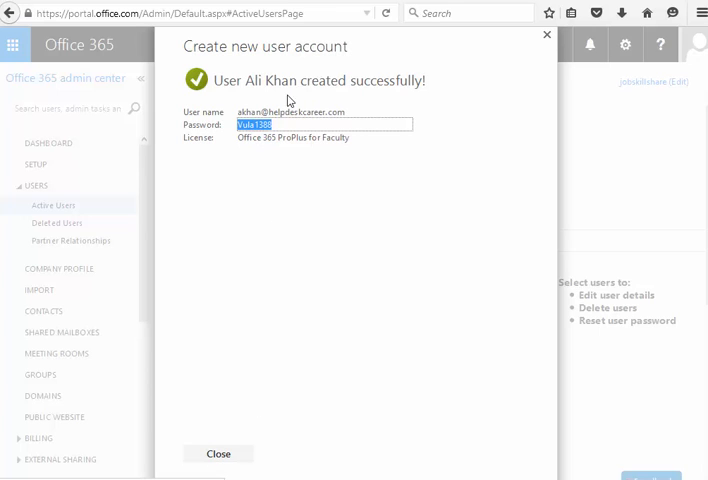
mouse_move(242, 156)
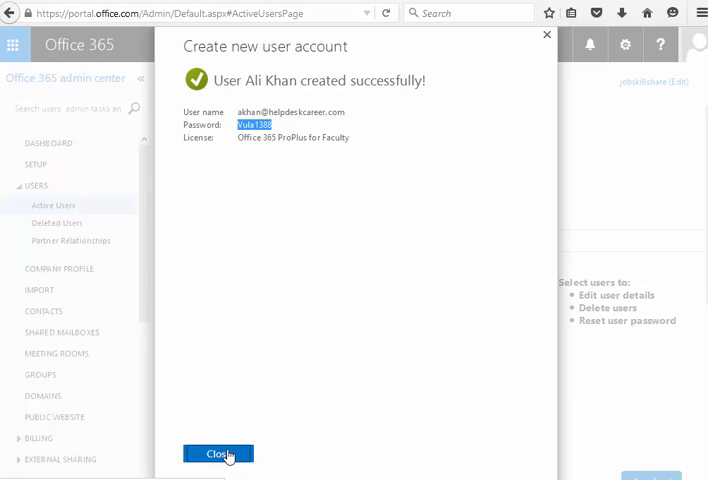
click(218, 454)
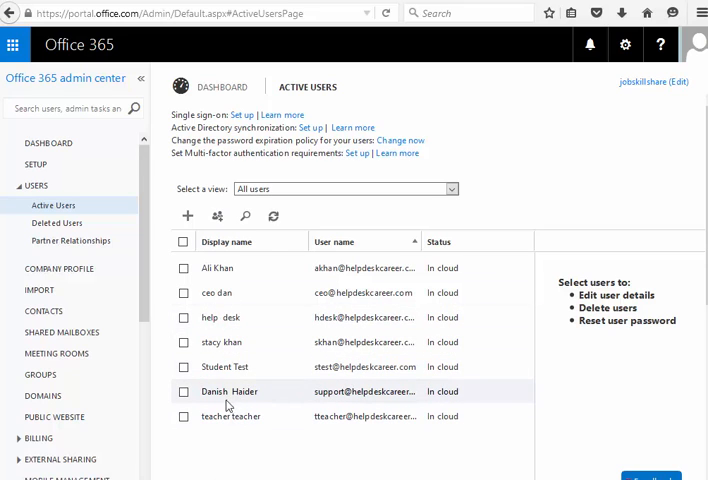
click(184, 268)
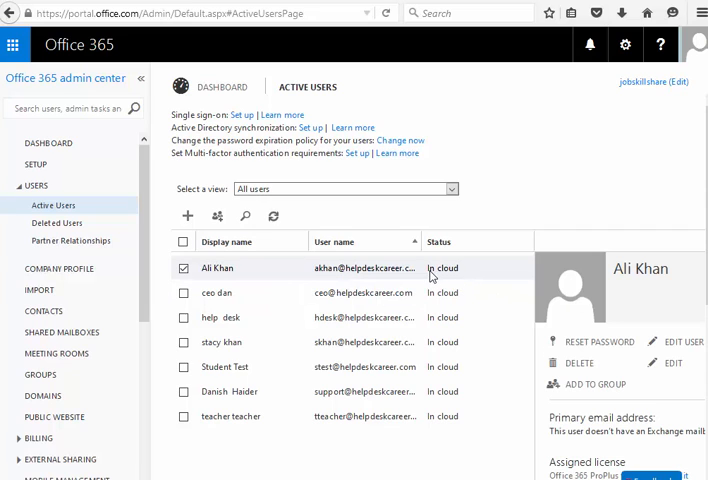
mouse_move(392, 292)
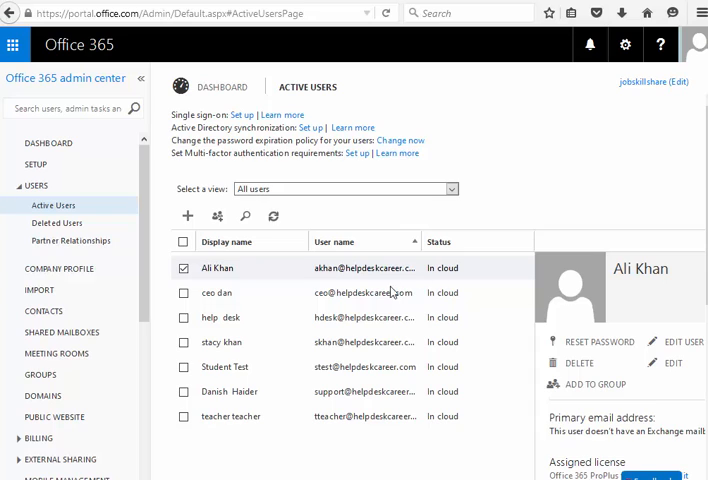
mouse_move(436, 276)
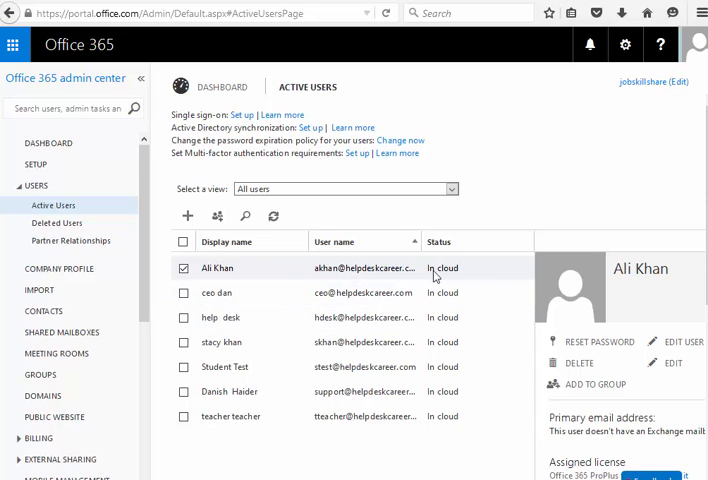
mouse_move(444, 268)
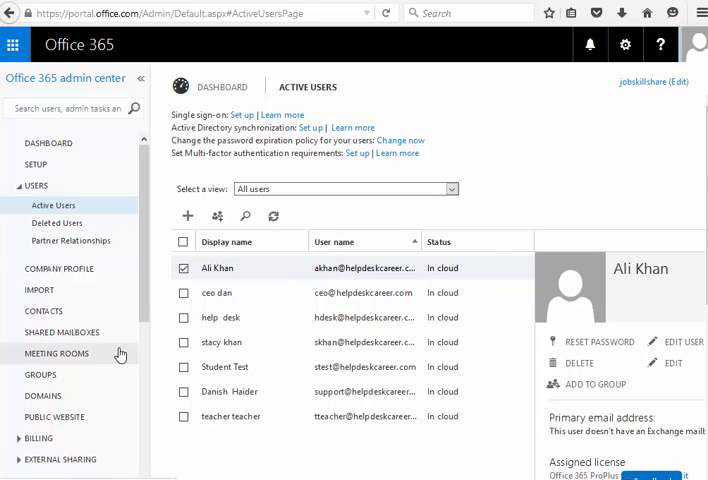
mouse_move(156, 294)
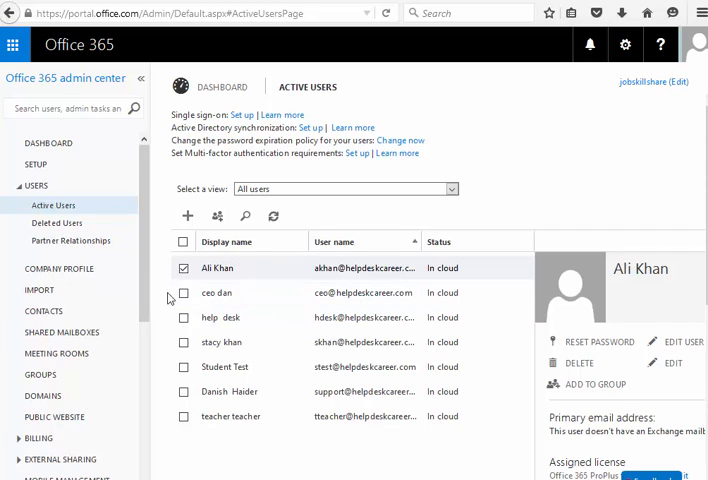
mouse_move(54, 416)
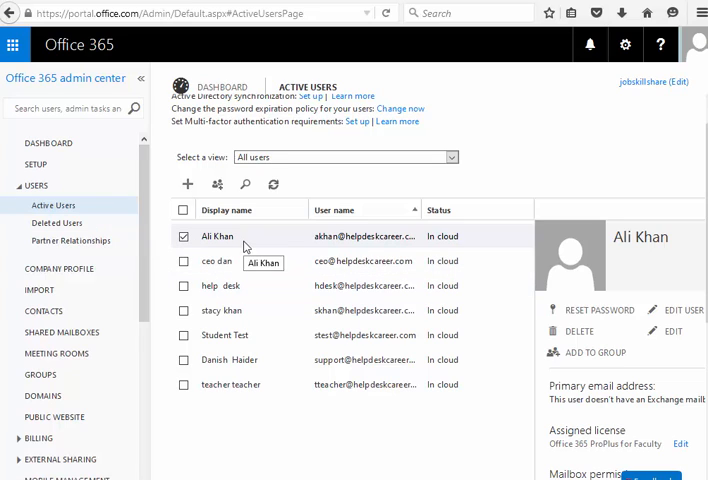
mouse_move(358, 304)
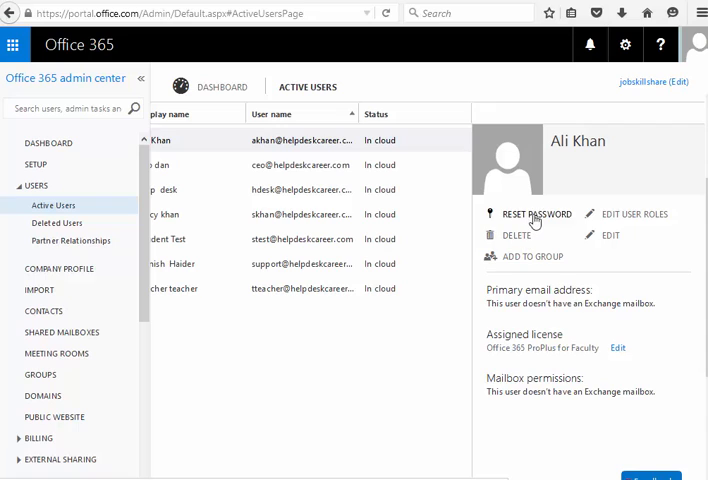
mouse_move(536, 214)
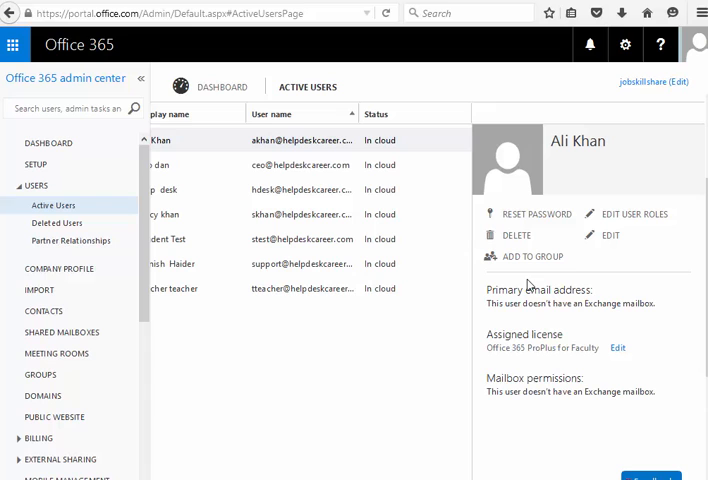
mouse_move(516, 224)
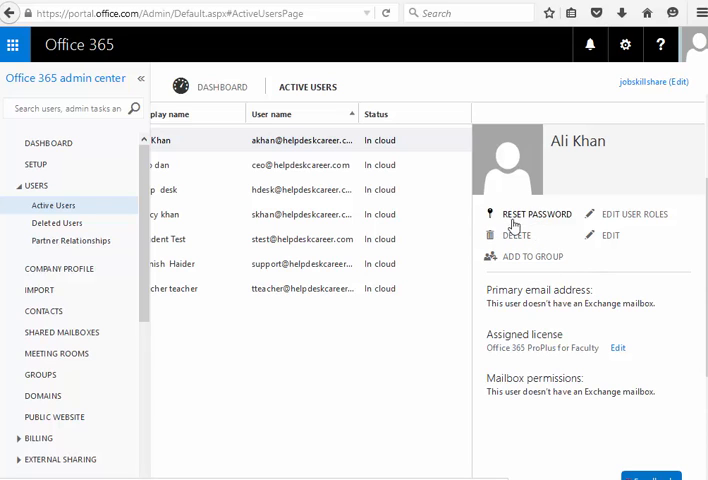
click(536, 212)
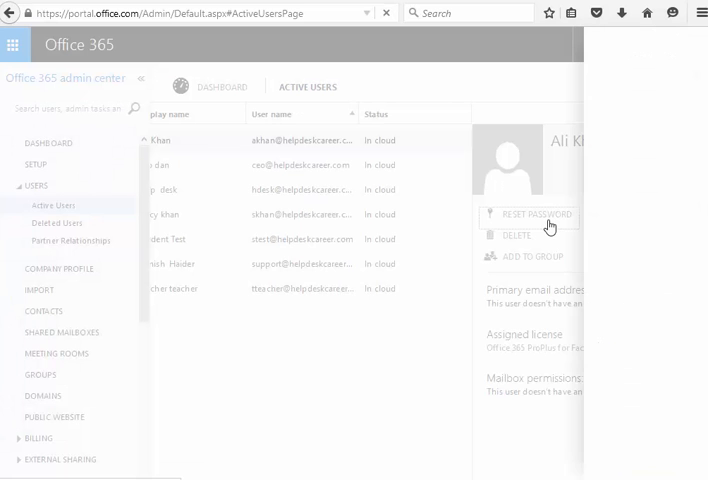
click(536, 214)
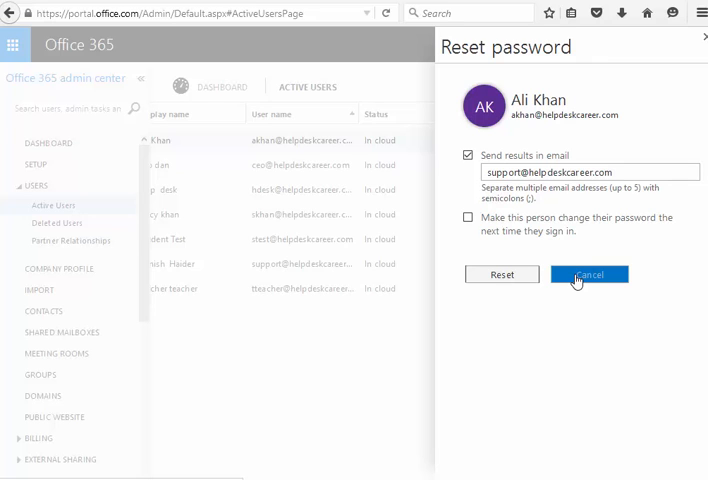
click(588, 274)
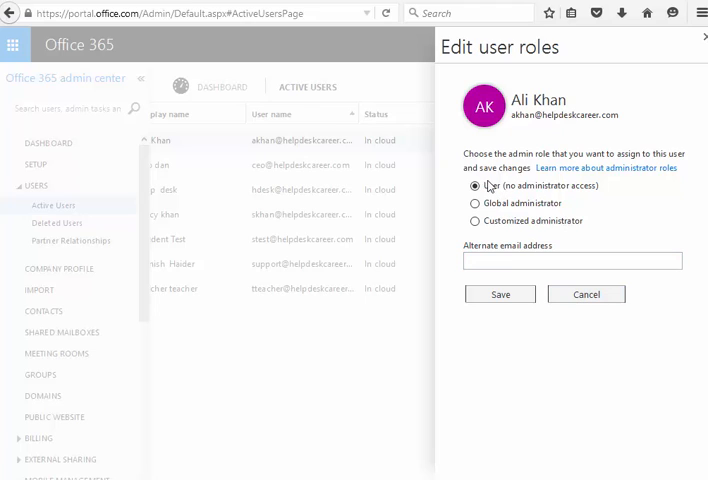
mouse_move(600, 290)
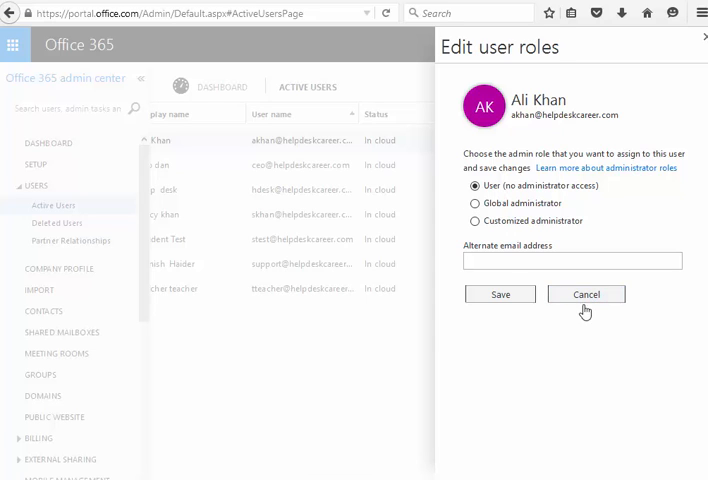
click(586, 294)
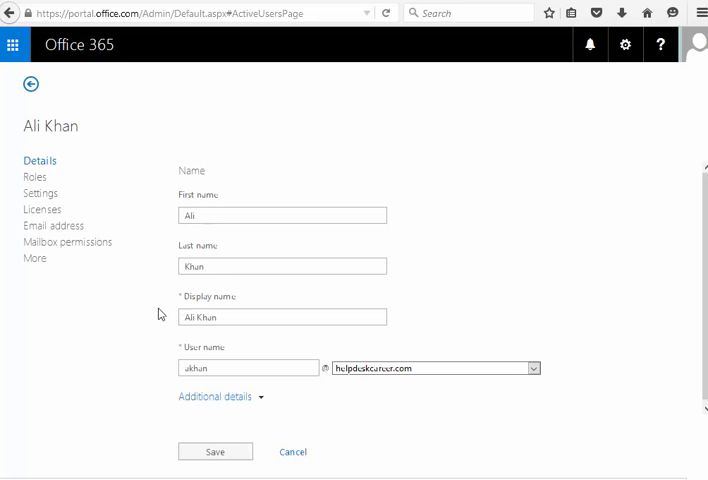
click(282, 316)
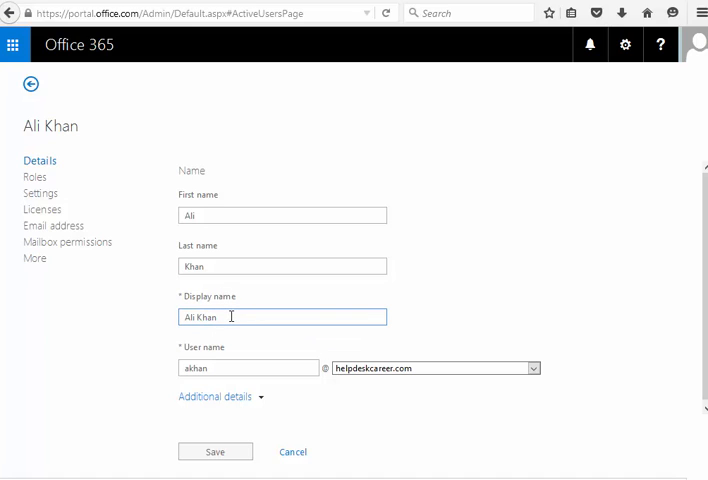
click(280, 216)
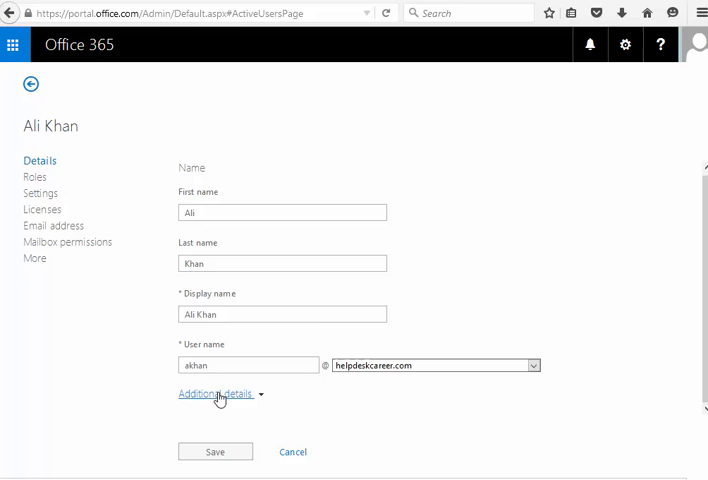
click(214, 388)
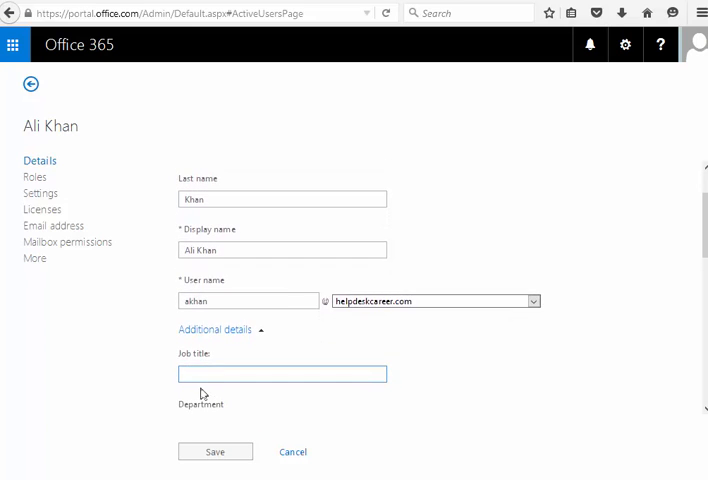
scroll(down, 3)
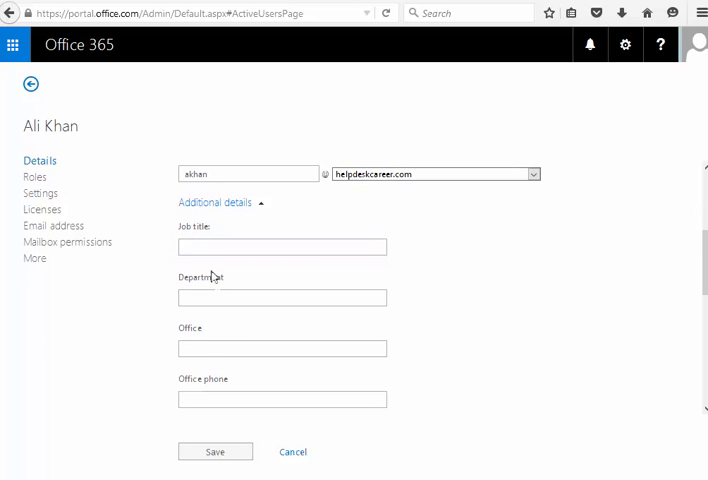
scroll(down, 3)
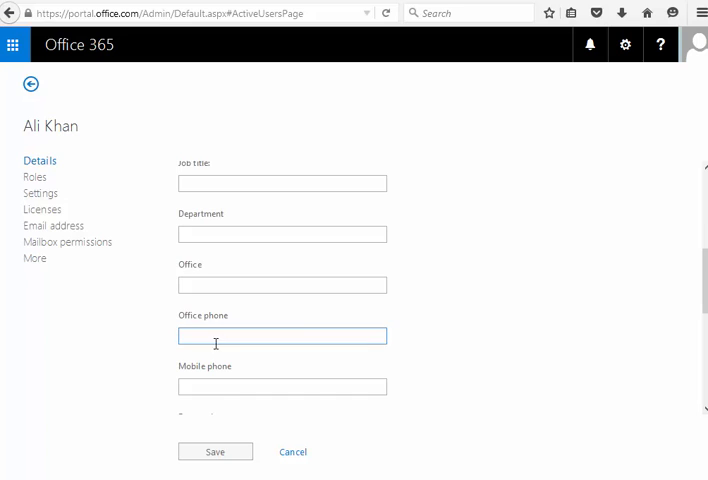
scroll(down, 3)
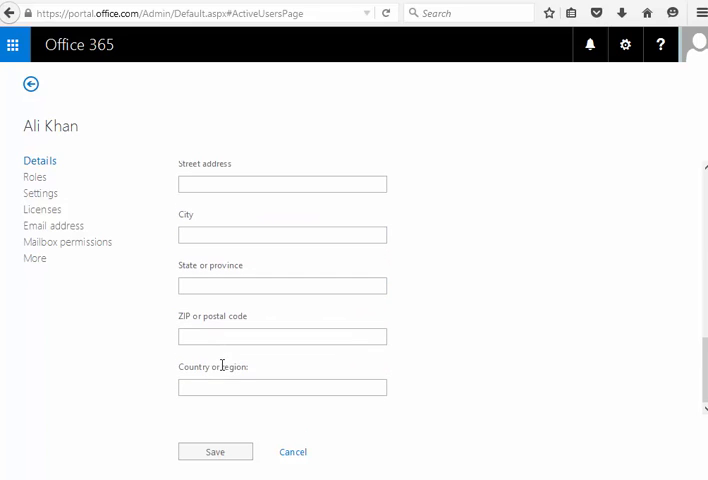
click(34, 176)
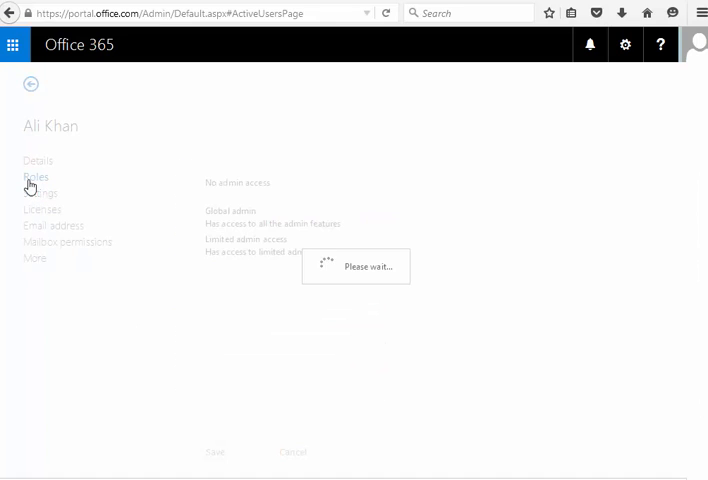
click(36, 176)
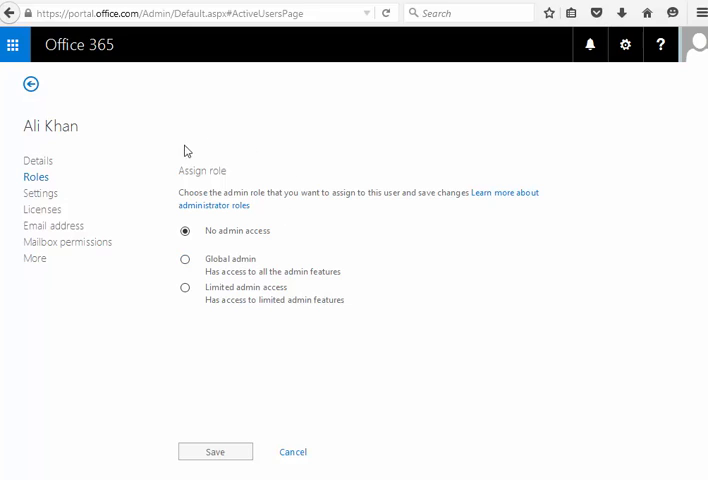
mouse_move(232, 246)
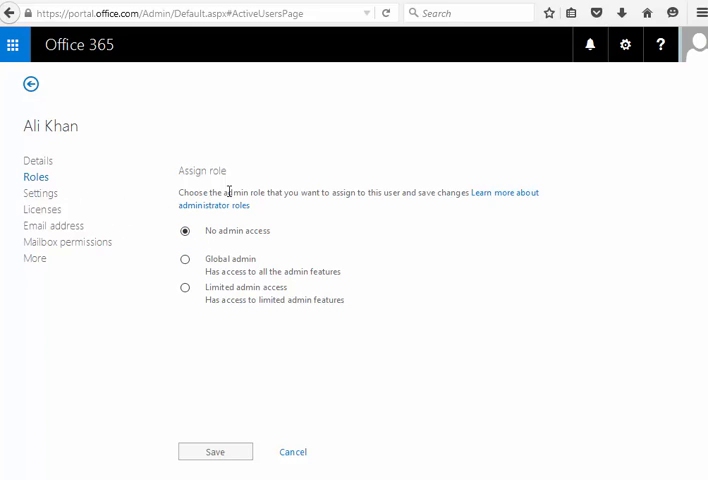
click(40, 192)
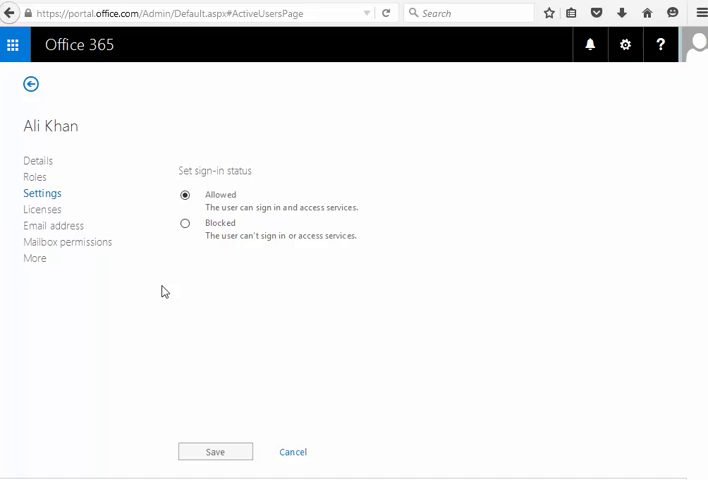
mouse_move(202, 232)
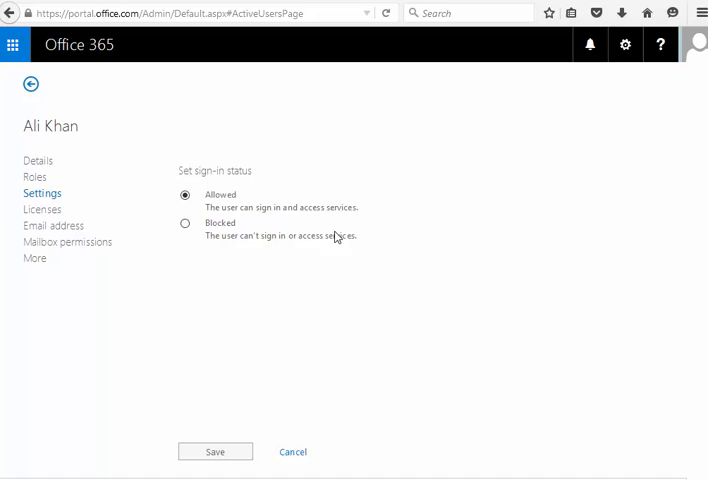
mouse_move(260, 252)
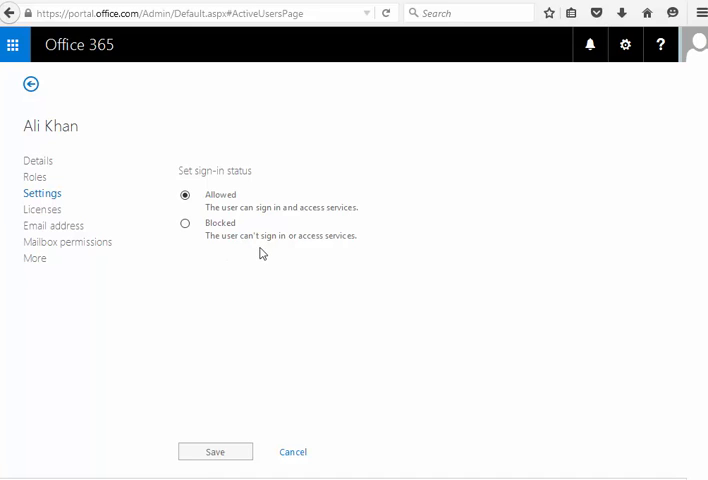
mouse_move(150, 230)
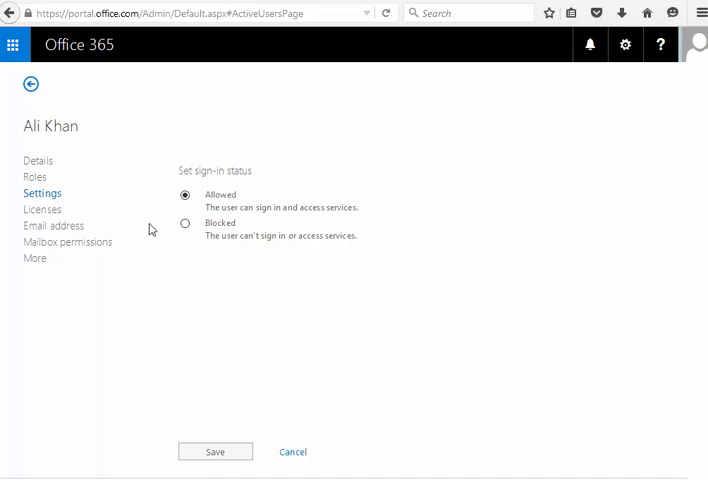
mouse_move(108, 300)
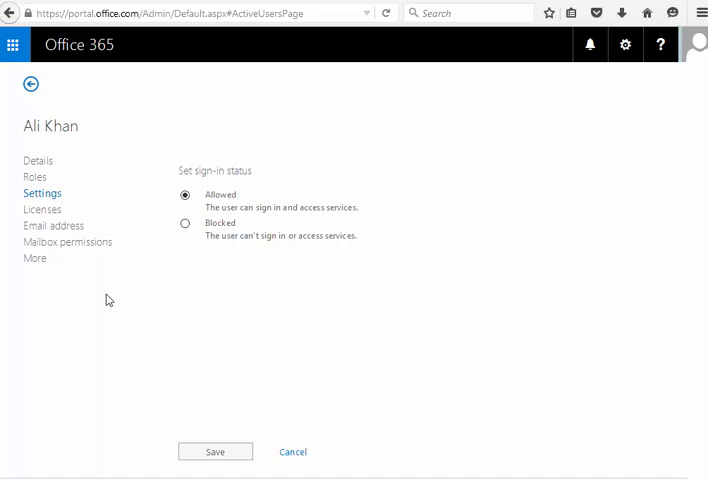
mouse_move(104, 300)
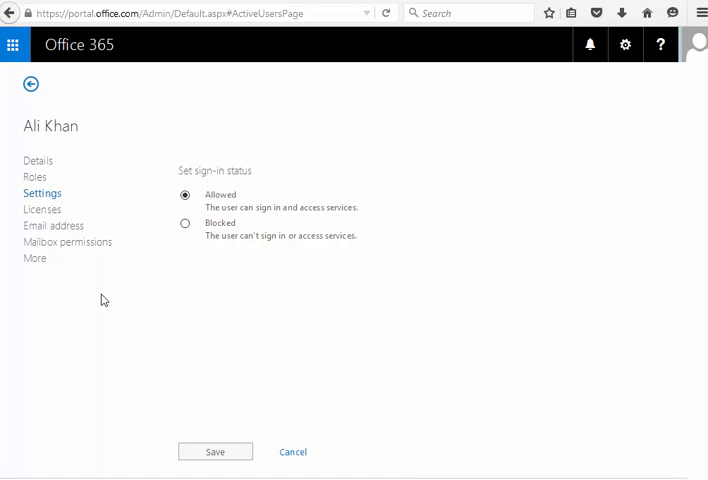
mouse_move(40, 252)
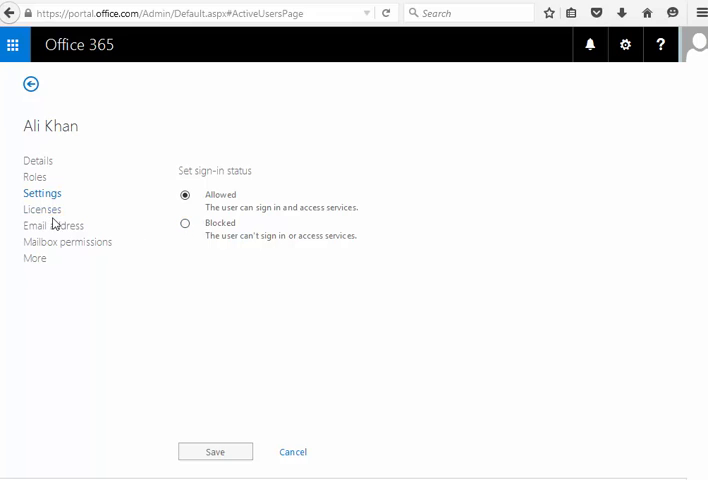
click(42, 208)
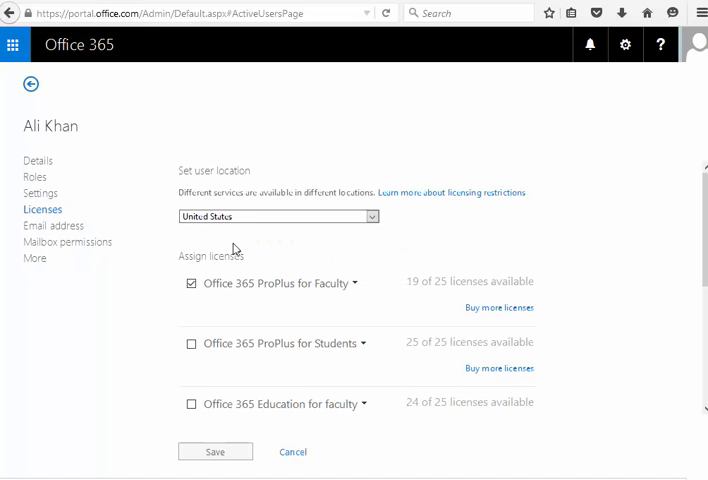
scroll(down, 3)
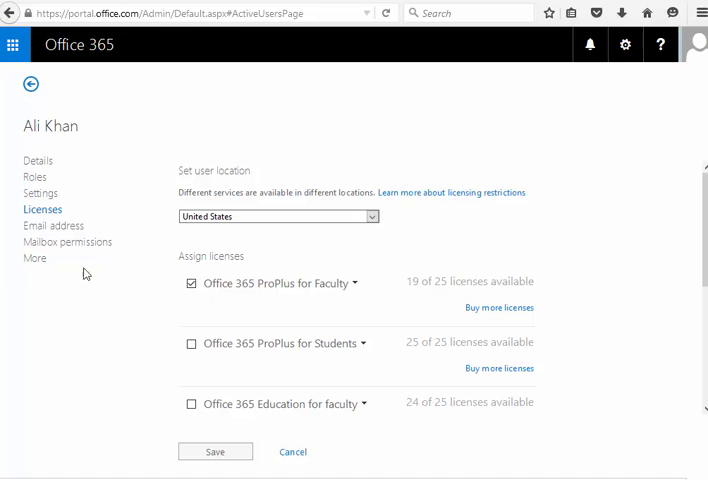
click(52, 224)
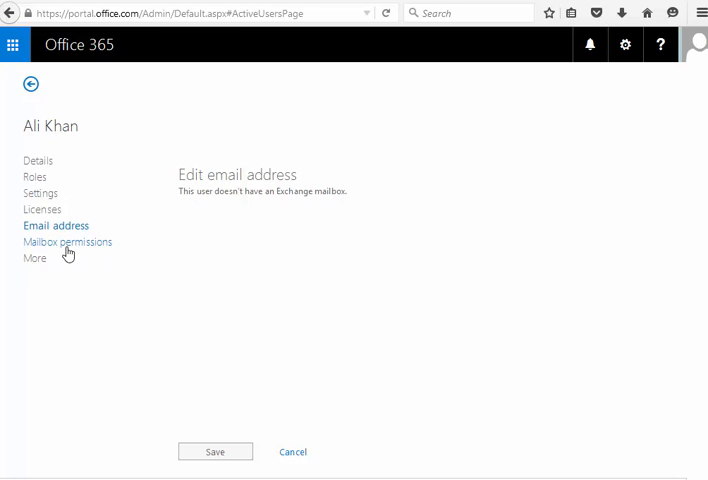
click(68, 240)
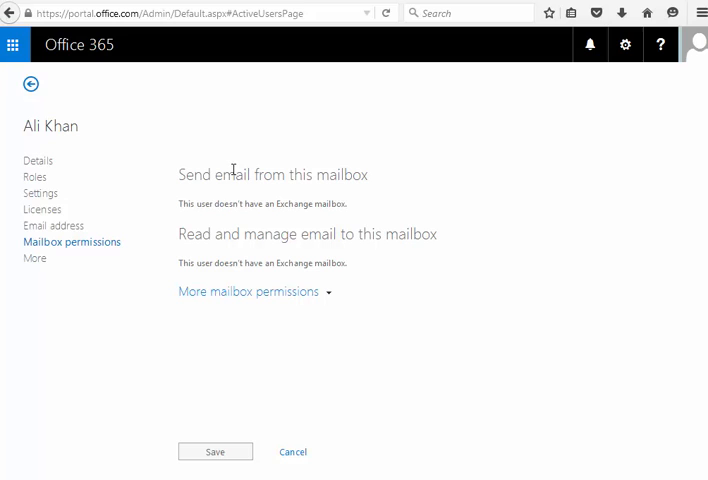
mouse_move(216, 220)
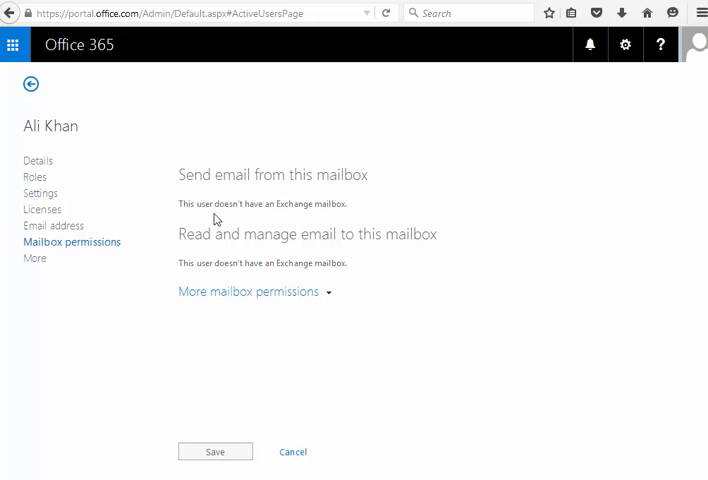
mouse_move(114, 256)
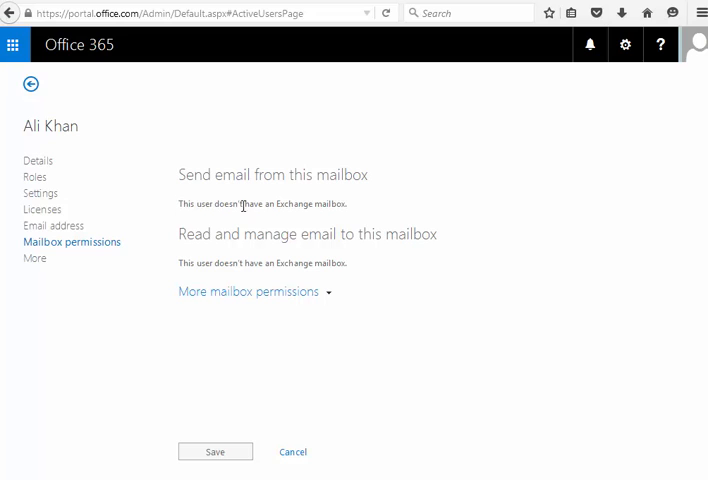
triple_click(262, 204)
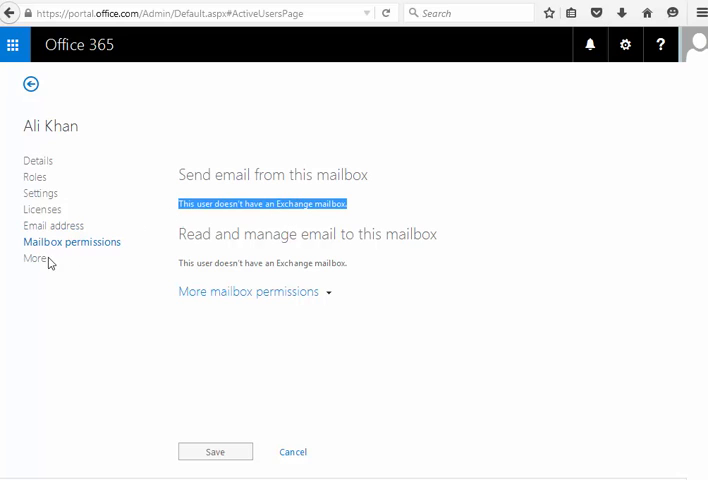
click(36, 258)
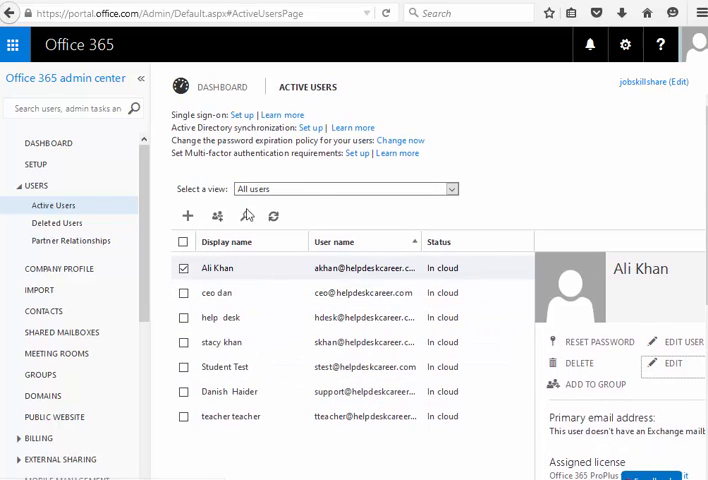
Check the Active Users view filters, then move to the Deleted Users page.
scroll(down, 3)
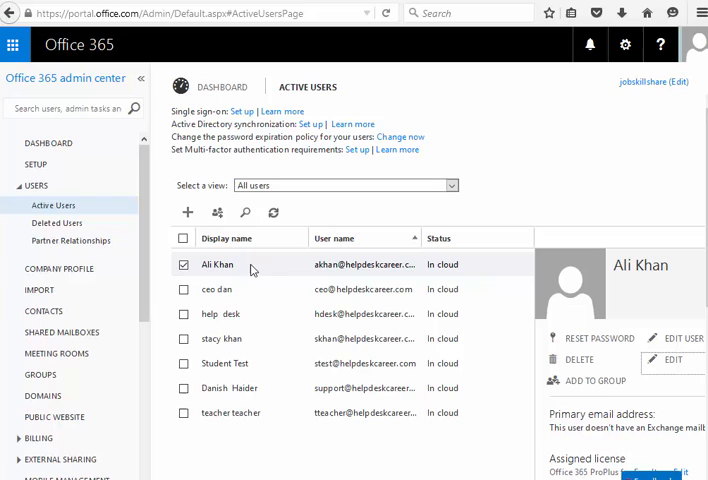
mouse_move(246, 212)
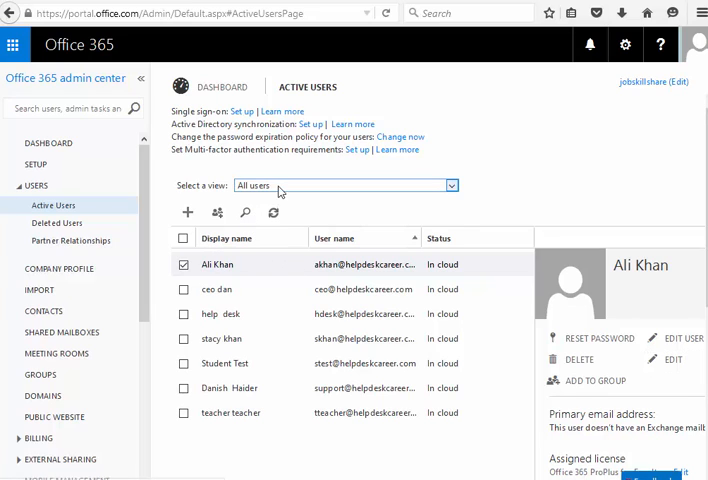
click(344, 184)
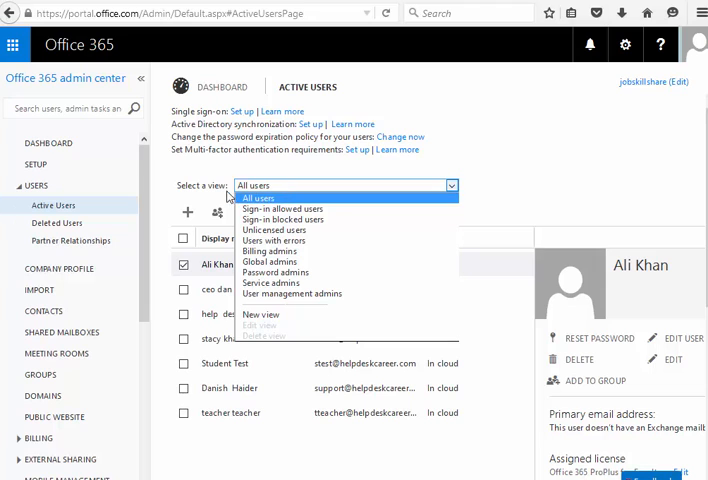
mouse_move(276, 230)
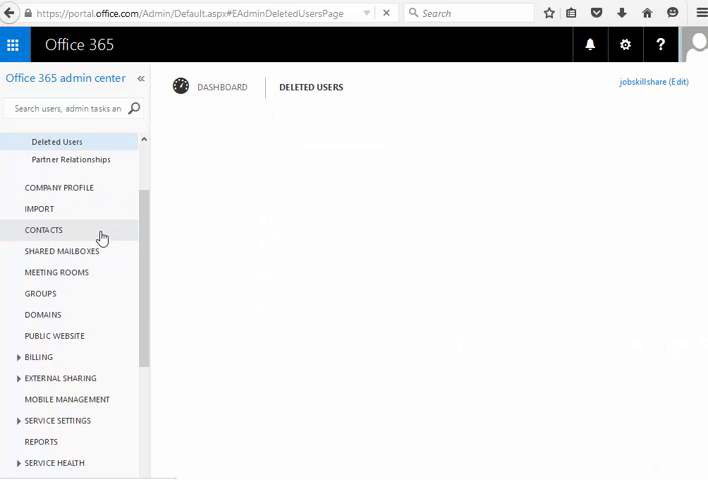
click(56, 140)
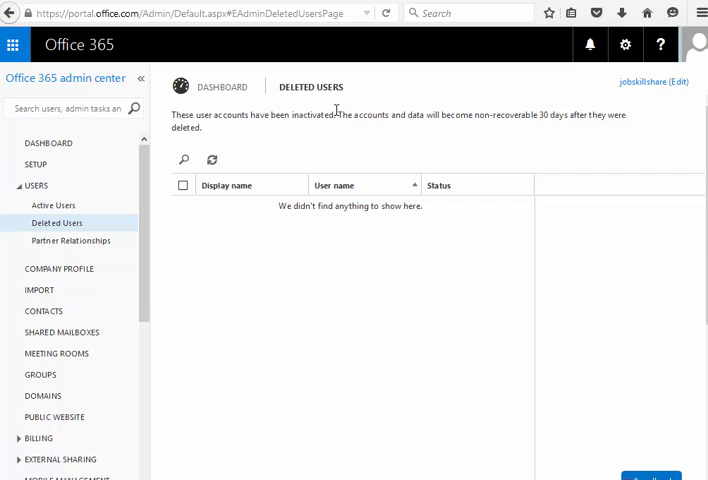
Highlight the Deleted Users heading on the empty deleted accounts list.
drag(338, 116, 550, 116)
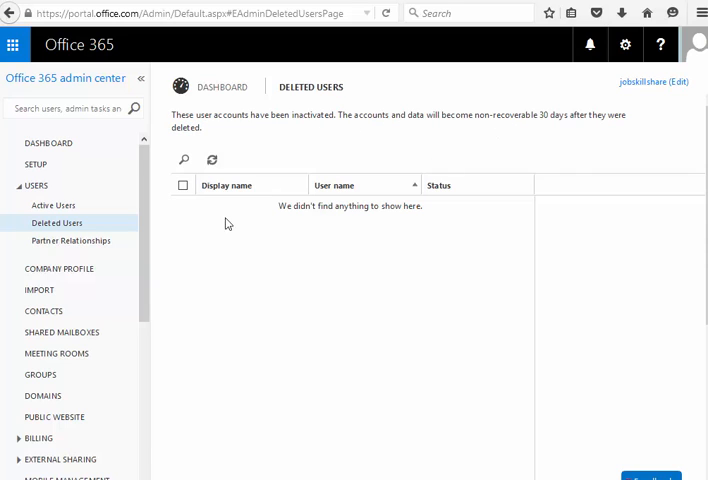
mouse_move(226, 224)
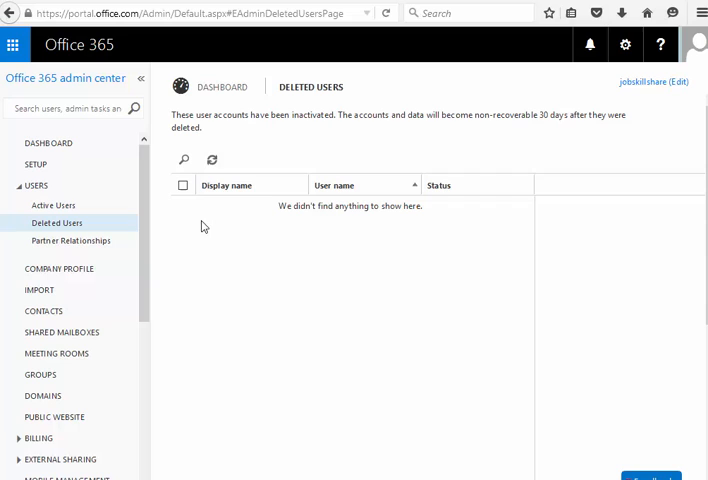
mouse_move(220, 212)
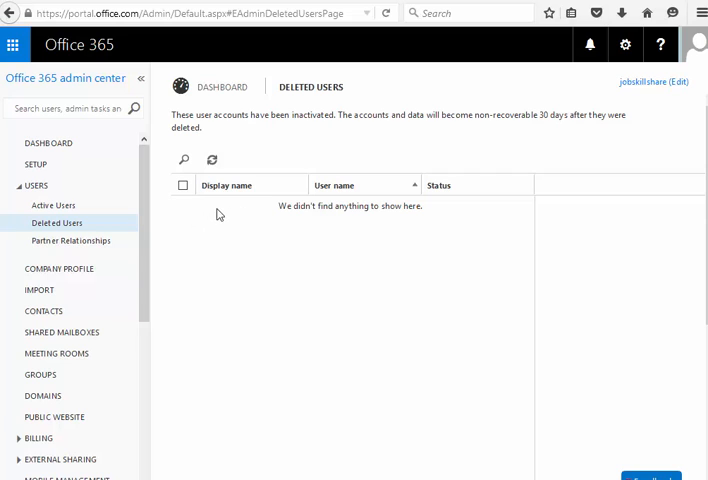
mouse_move(80, 258)
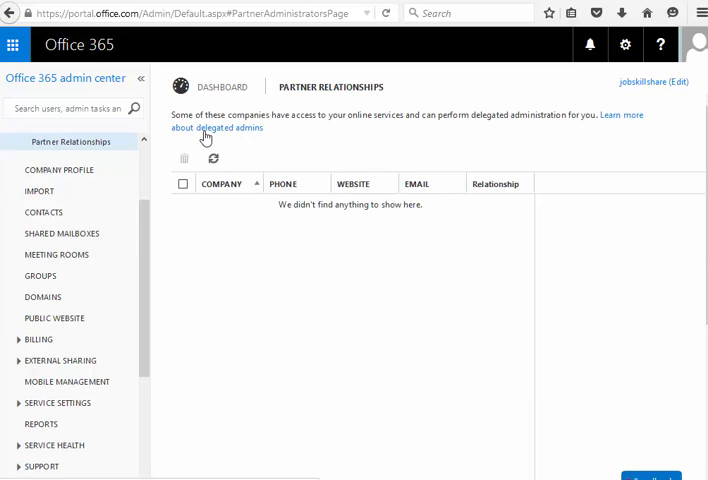
mouse_move(376, 136)
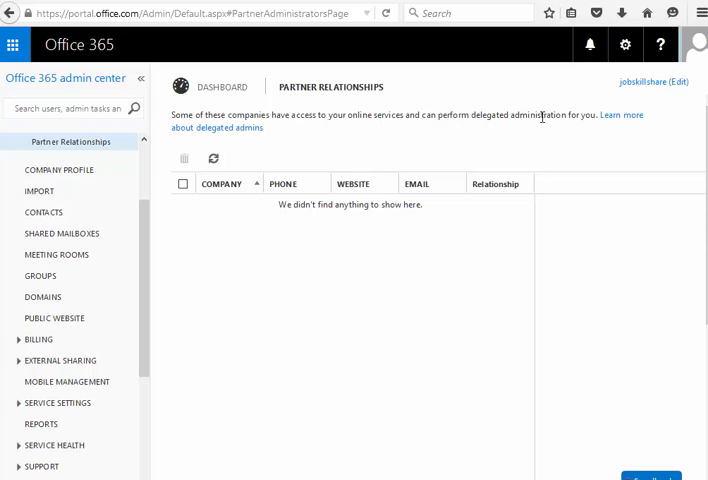
mouse_move(198, 256)
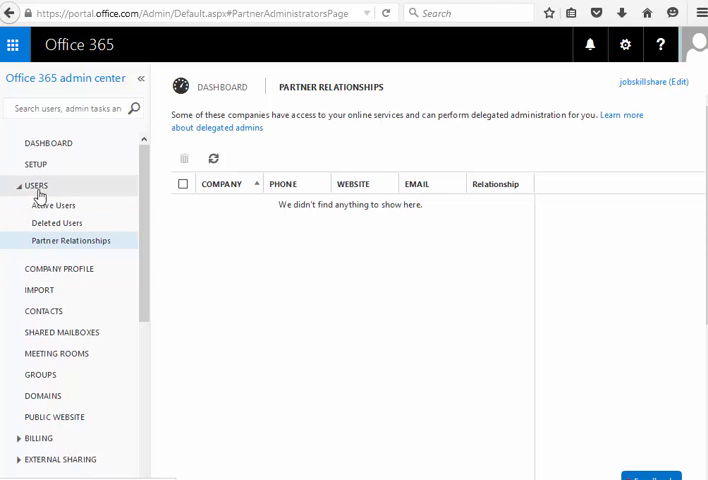
mouse_move(18, 192)
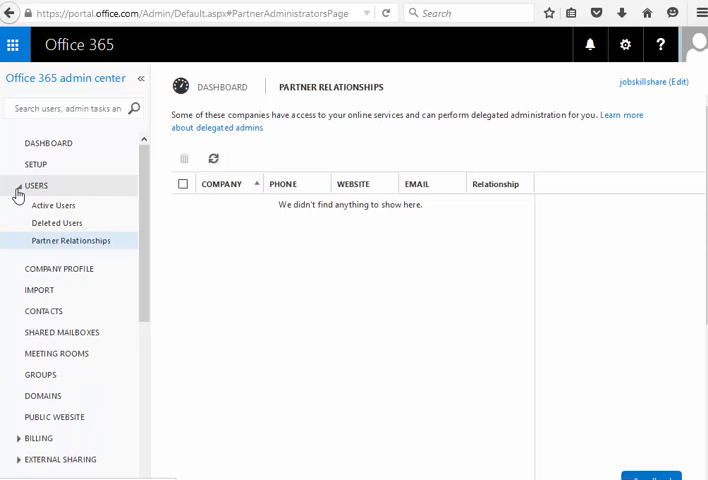
Collapse and re-expand the USERS navigation section on the Partner Relationships page.
click(36, 184)
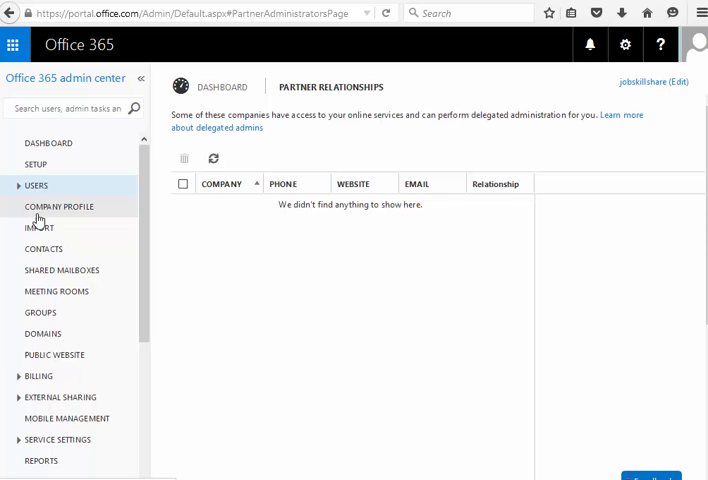
click(36, 184)
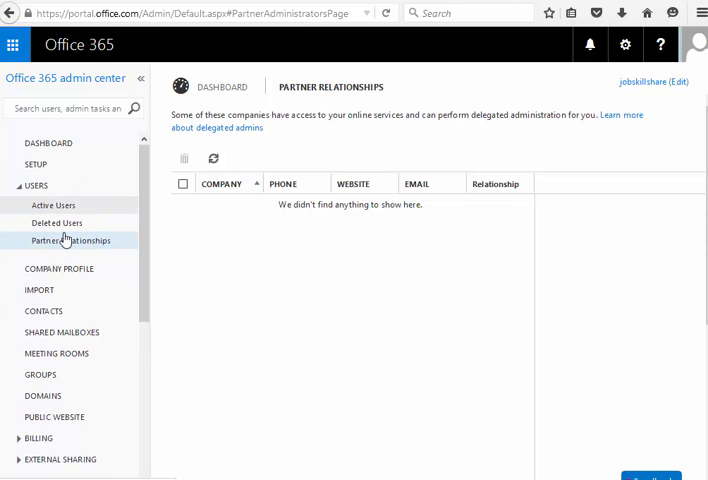
mouse_move(8, 216)
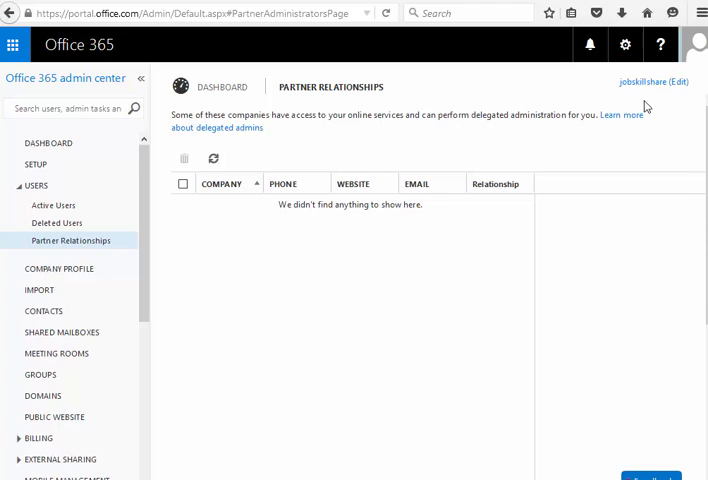
mouse_move(668, 92)
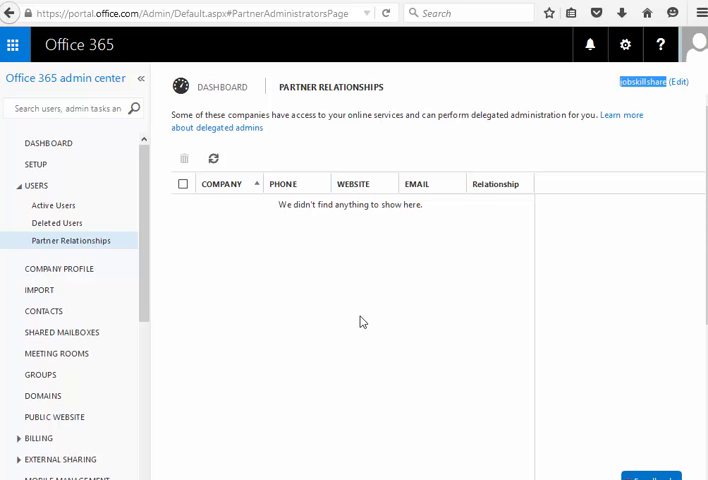
mouse_move(504, 452)
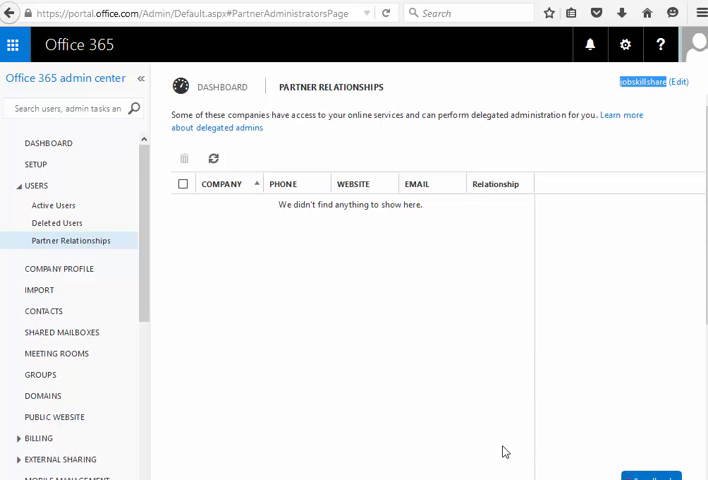